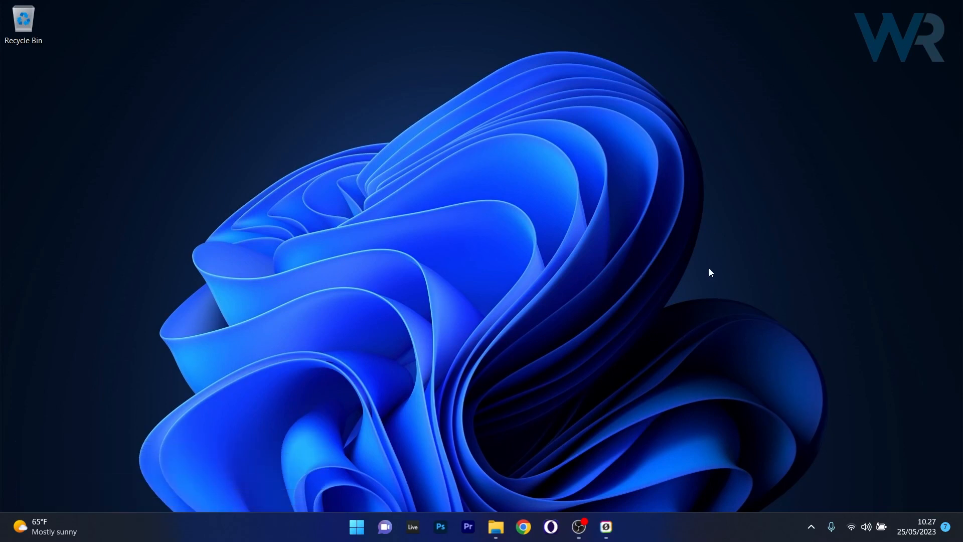
pyautogui.moveTo(934, 502)
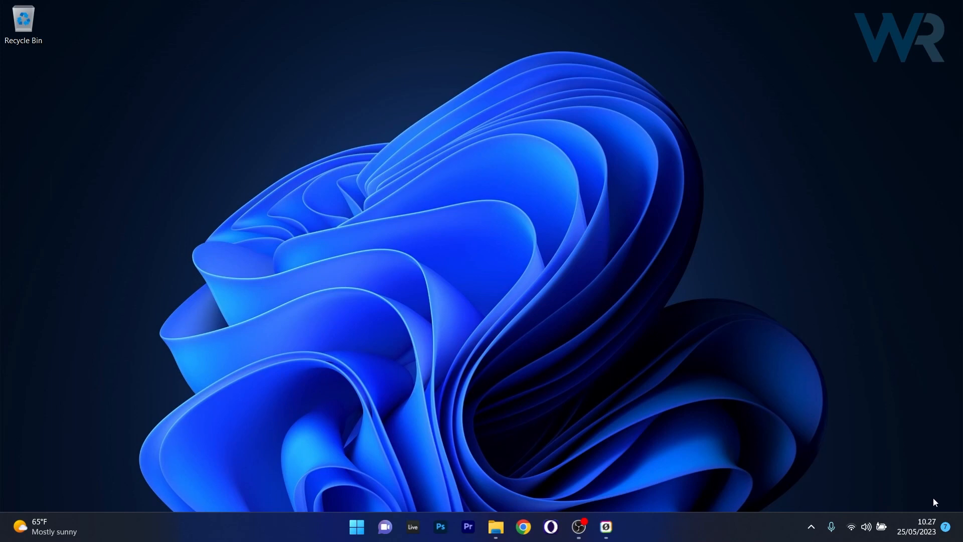
pyautogui.moveTo(600, 277)
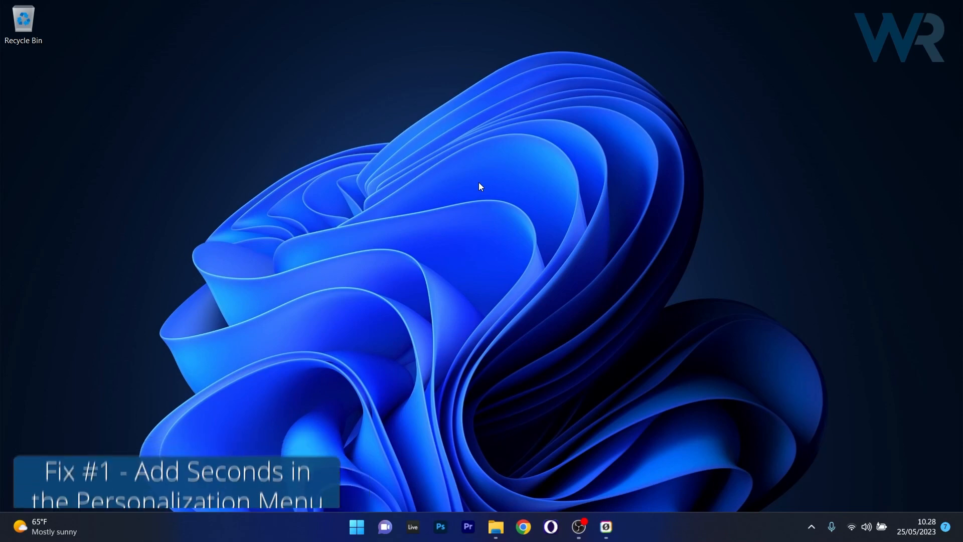
# Reach the Taskbar personalization page from the desktop menu and review Taskbar behaviors
pyautogui.rightClick(437, 202)
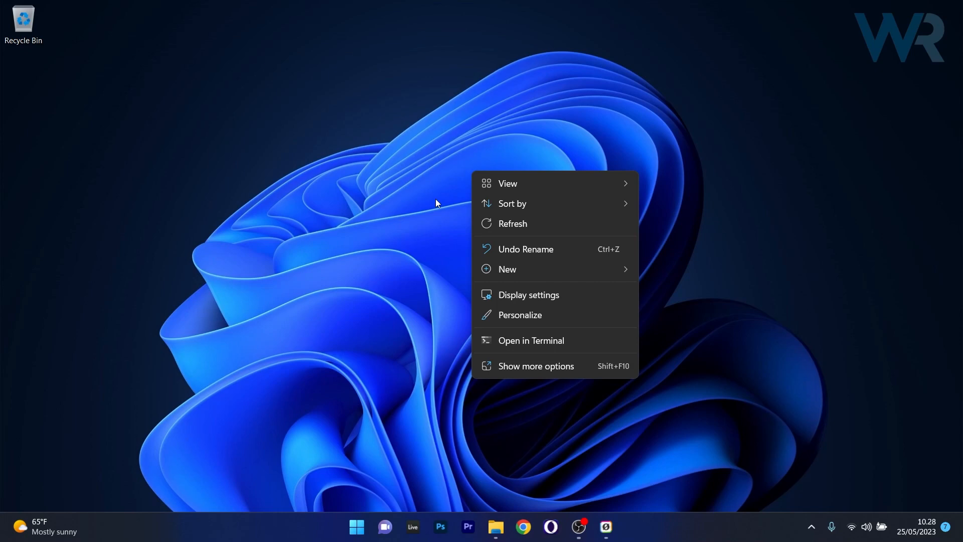
pyautogui.click(519, 314)
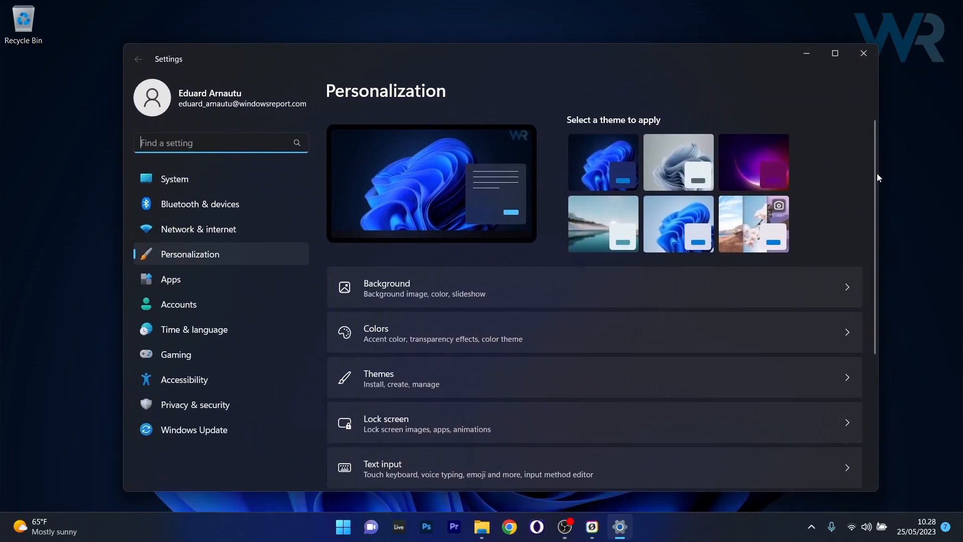
pyautogui.scroll(-3)
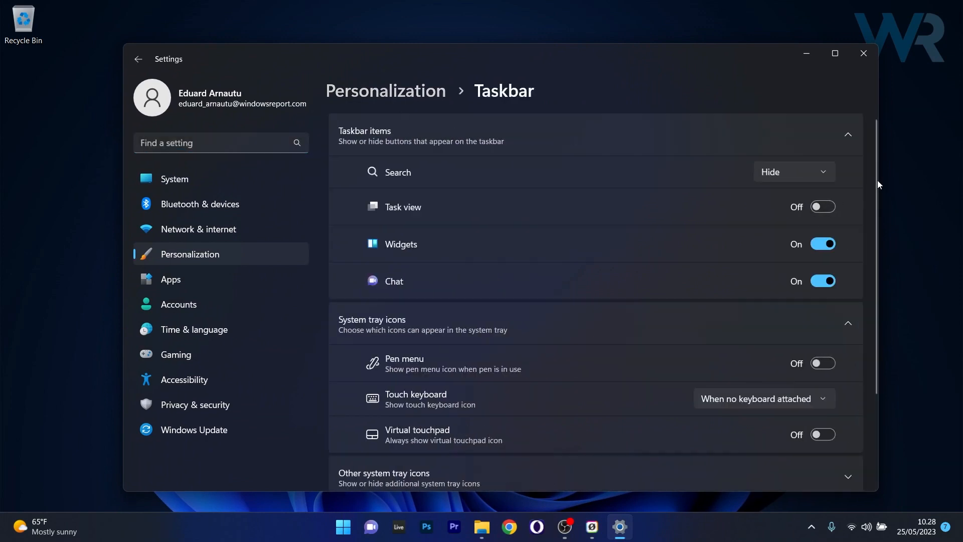
pyautogui.scroll(-3)
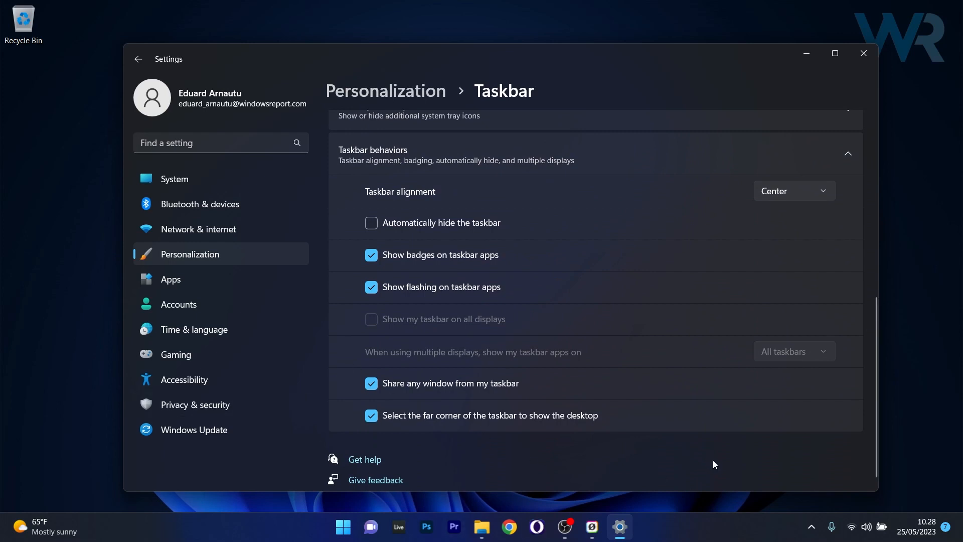
pyautogui.moveTo(916, 239)
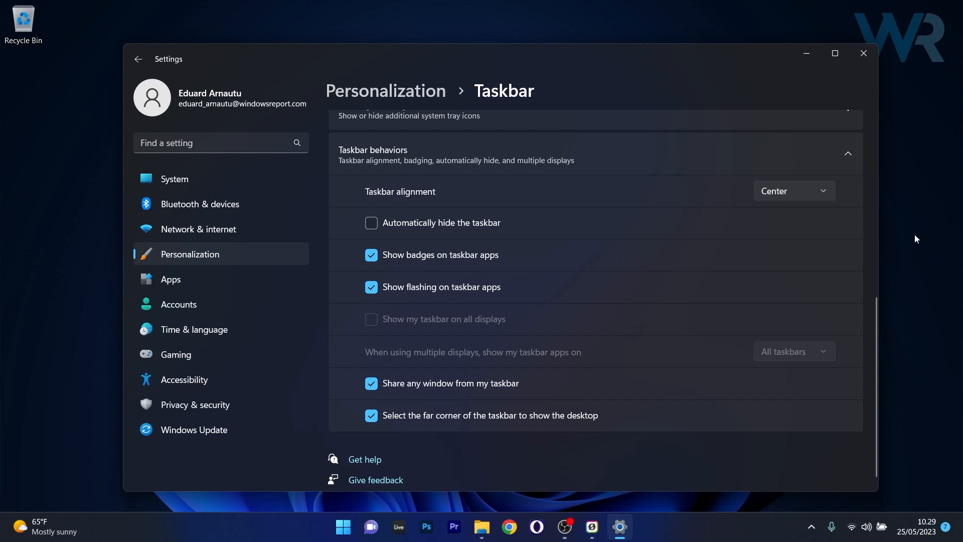
pyautogui.moveTo(937, 400)
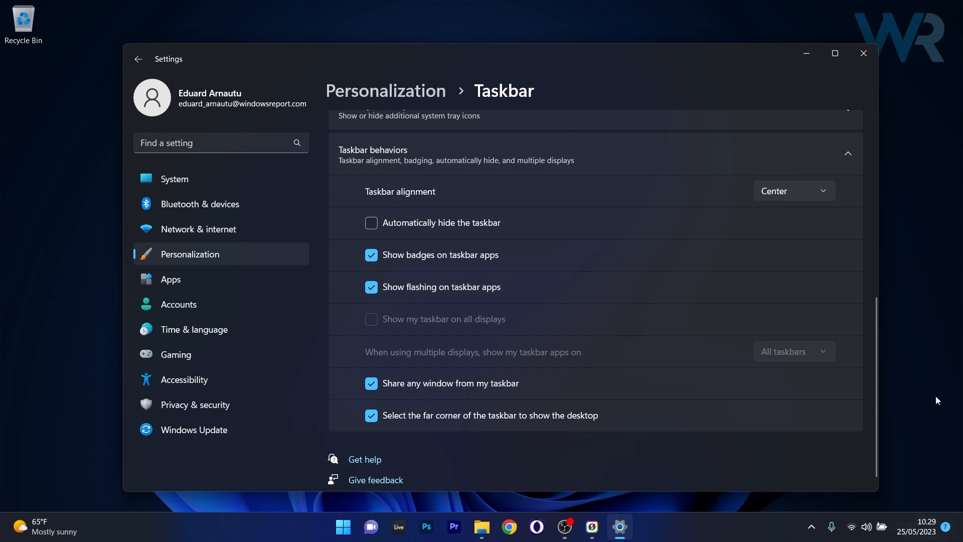
pyautogui.click(863, 53)
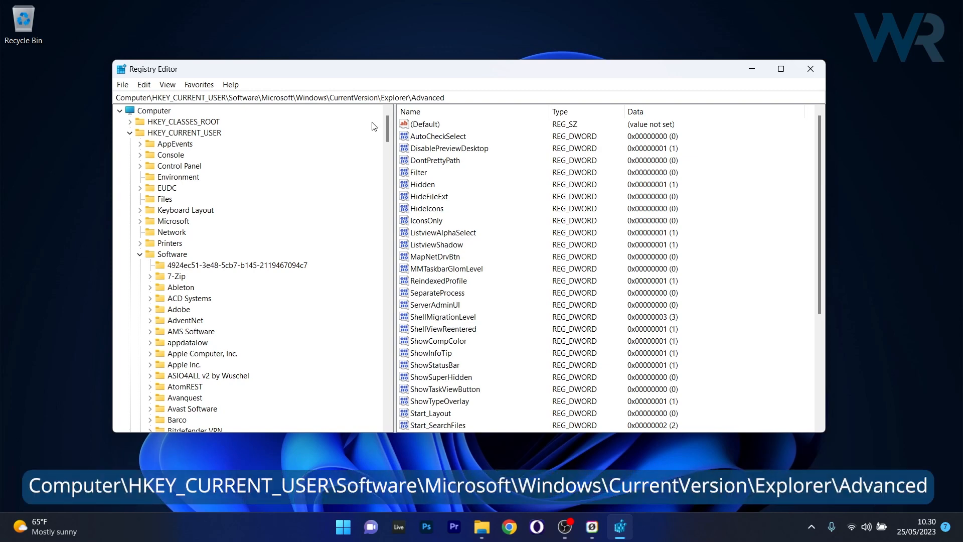
# Browse HKEY_CURRENT_USER\Software\Microsoft\Windows\CurrentVersion\Explorer\Advanced to list its values
pyautogui.click(185, 133)
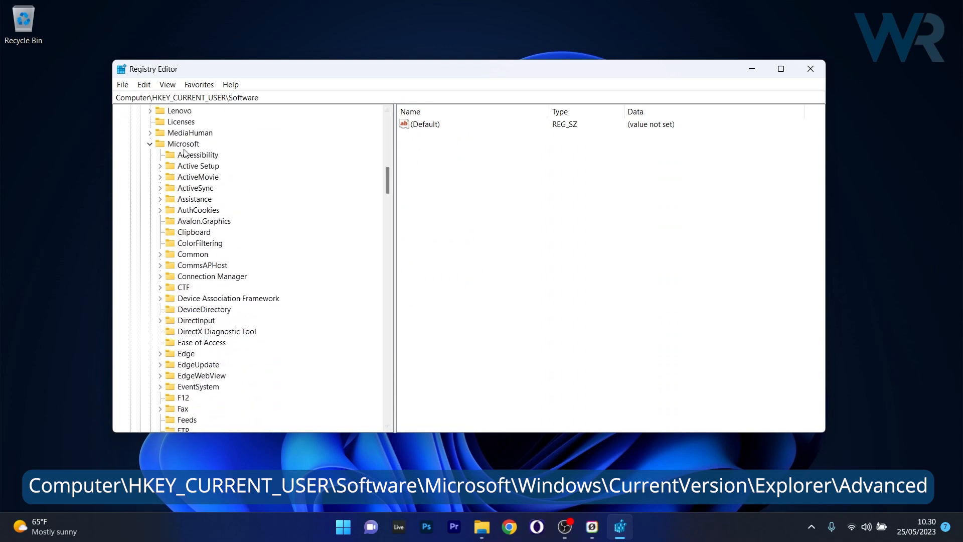
pyautogui.click(183, 143)
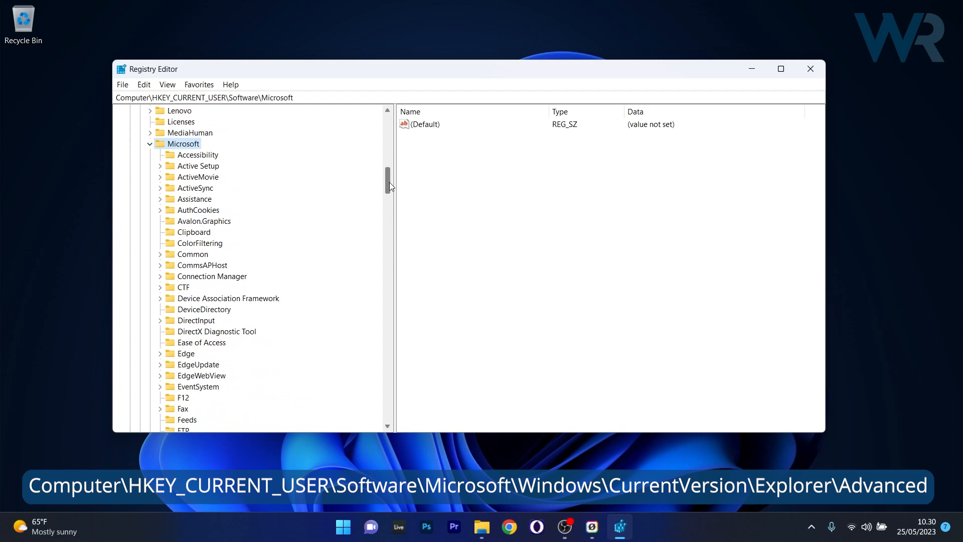
pyautogui.scroll(-3)
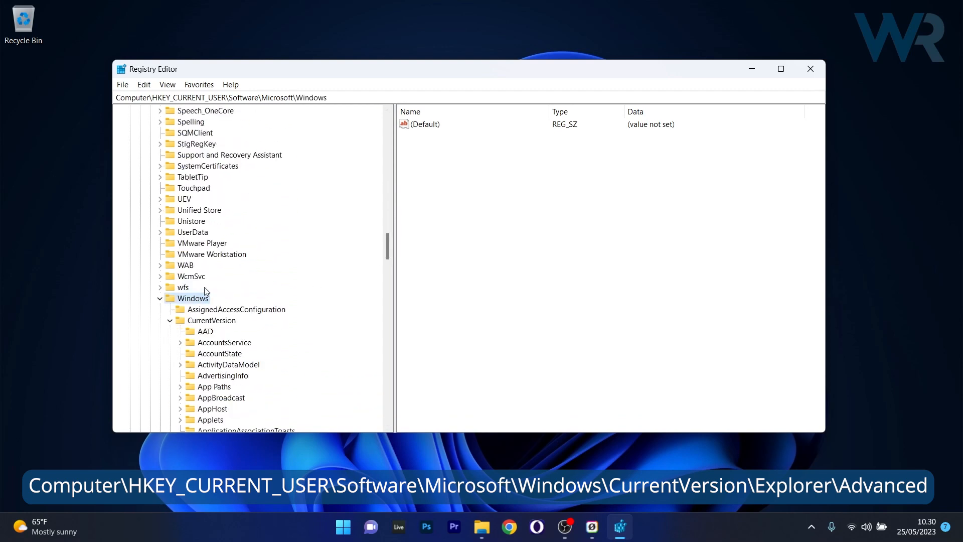
pyautogui.click(212, 320)
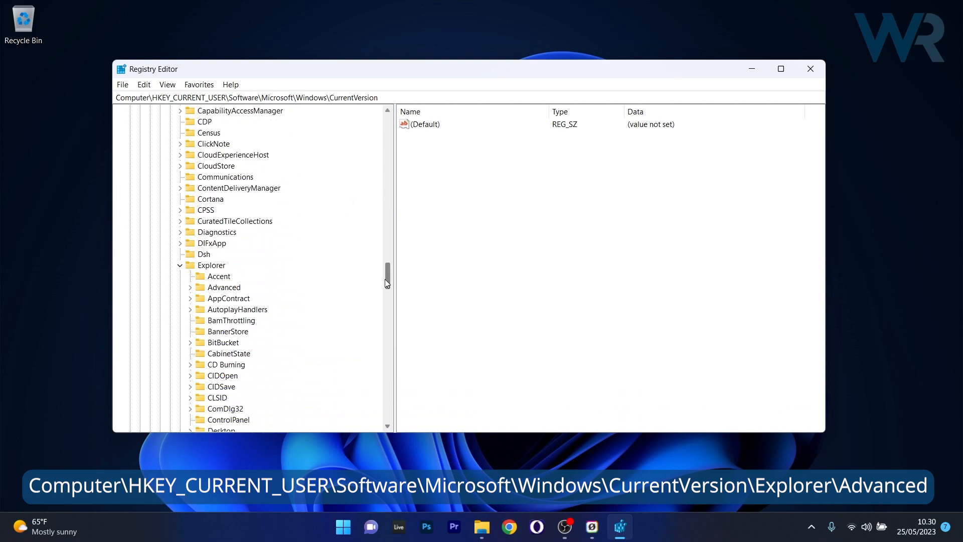
pyautogui.click(212, 265)
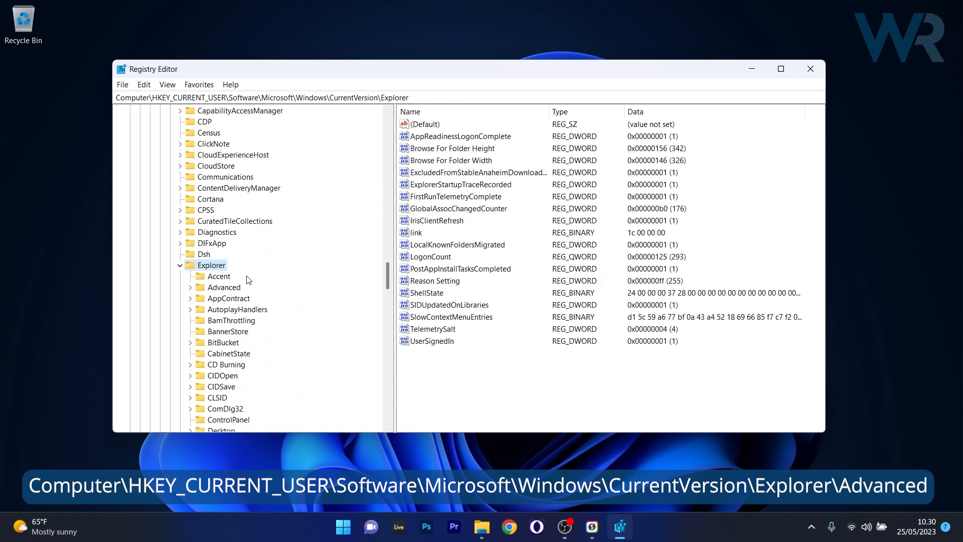
pyautogui.click(223, 287)
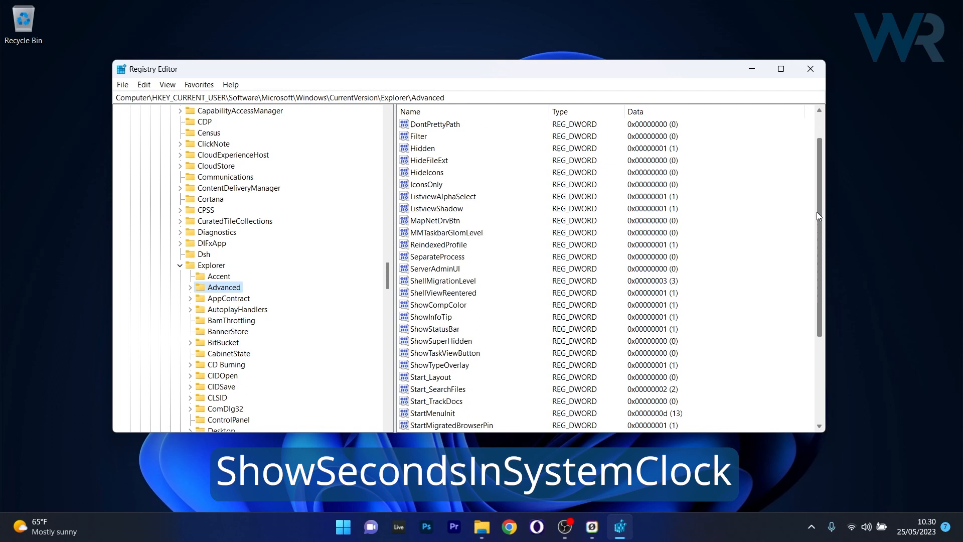
# Create a new DWORD (32-bit) value named ShowSecondsInSystemClock in the Advanced key
pyautogui.scroll(-3)
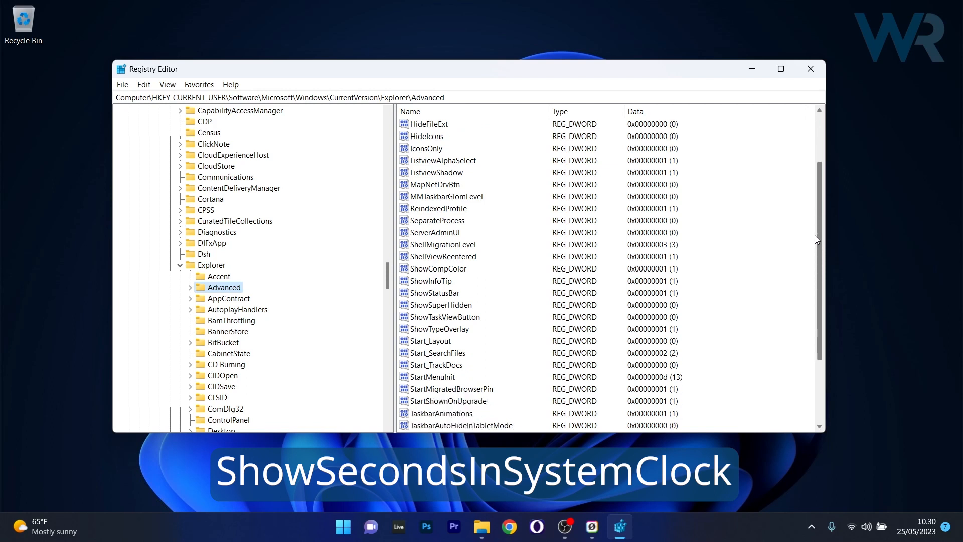
pyautogui.scroll(-3)
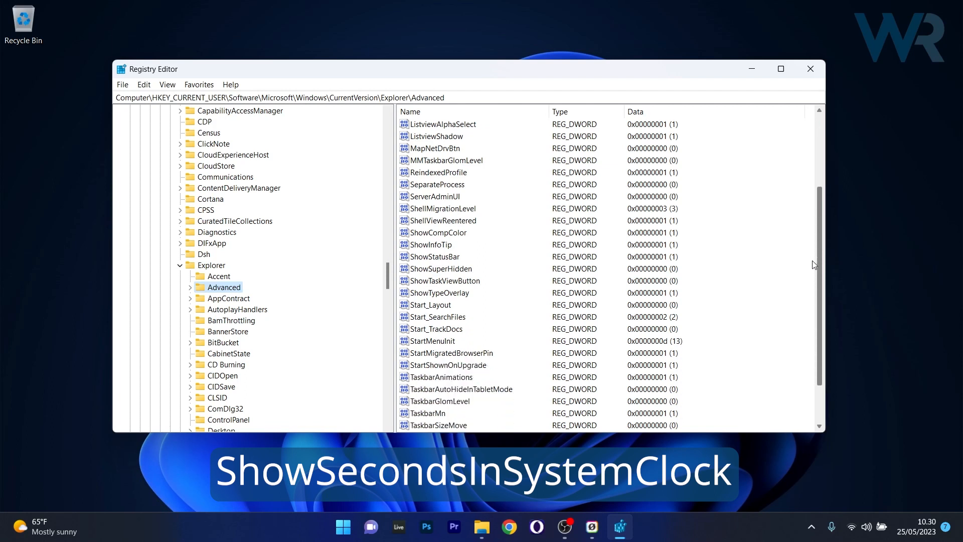
pyautogui.moveTo(743, 275)
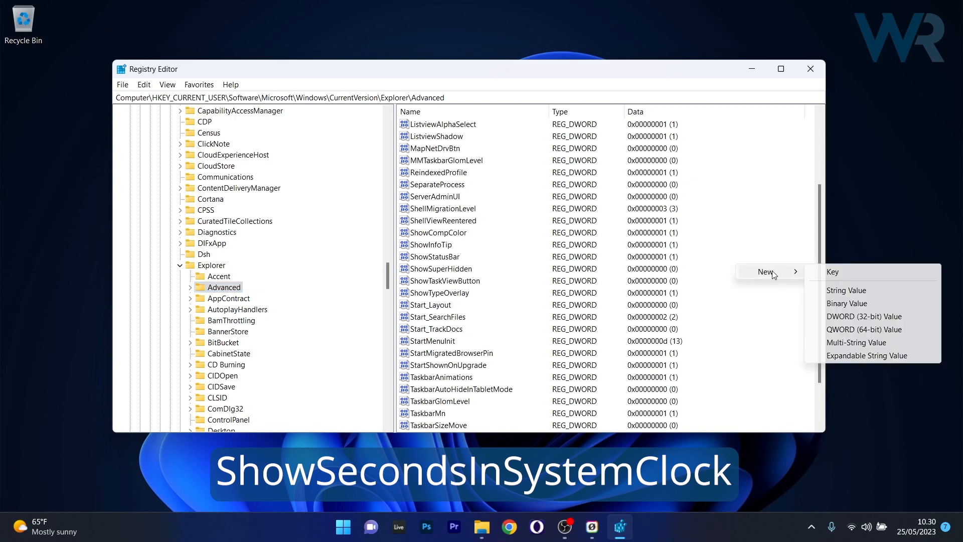
pyautogui.moveTo(864, 316)
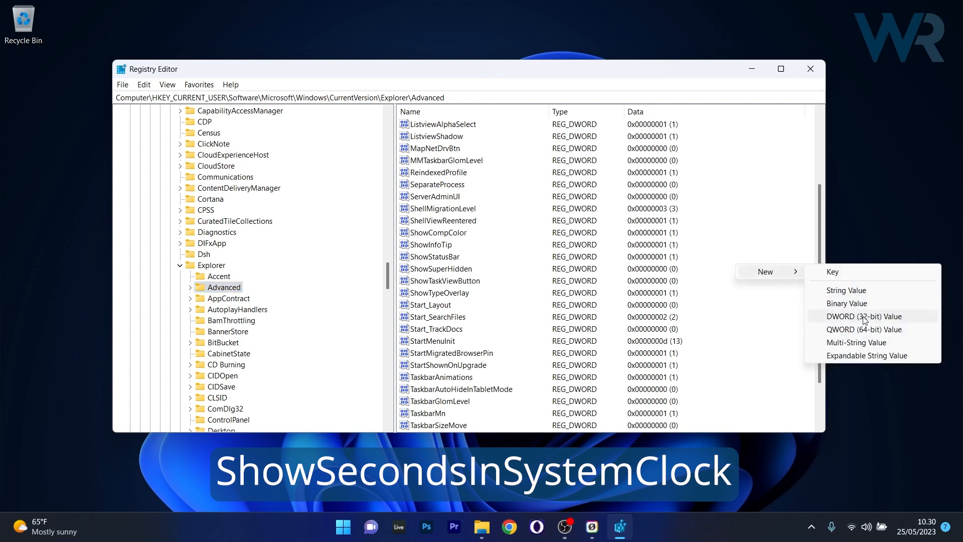
pyautogui.click(864, 316)
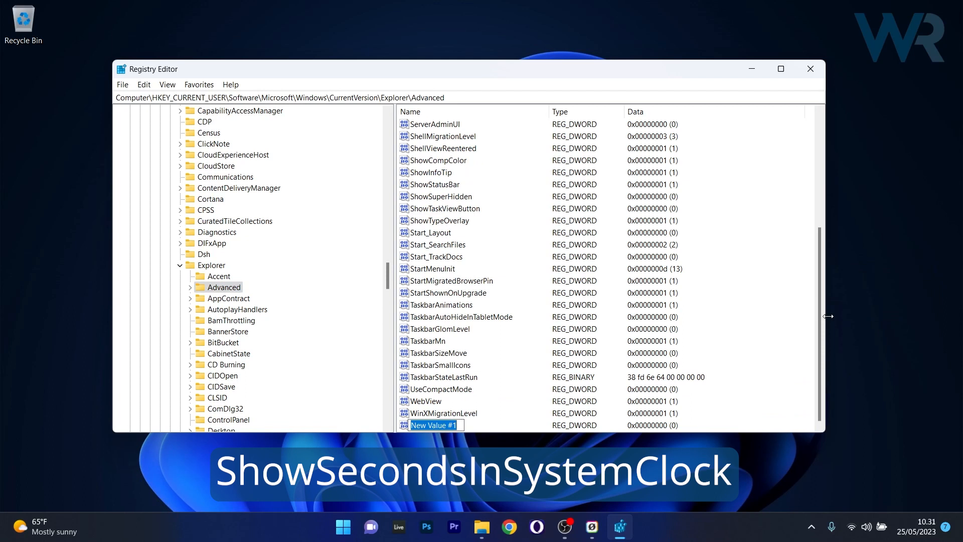
pyautogui.write('ShowSecondsInSystemClock')
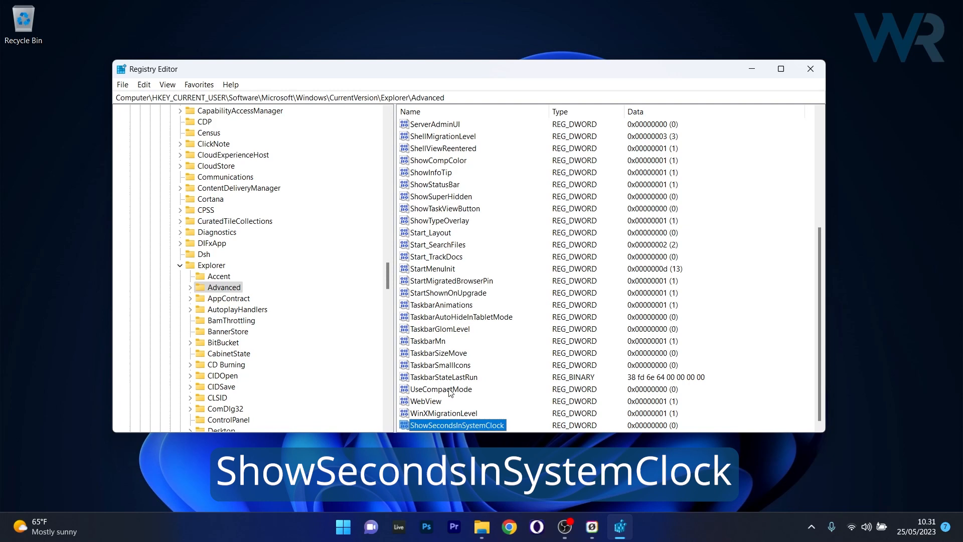
# Set ShowSecondsInSystemClock's value data to 1 so the taskbar clock shows seconds
pyautogui.doubleClick(458, 424)
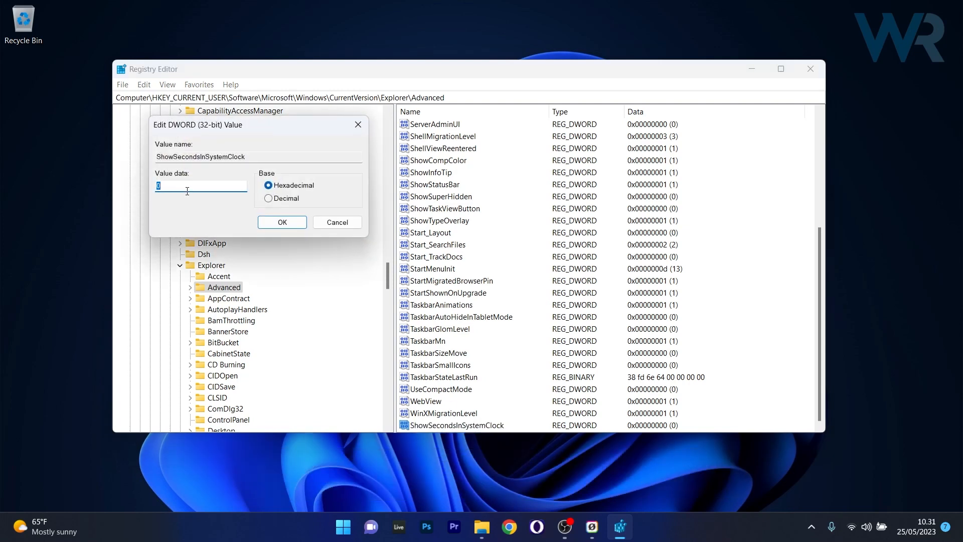
pyautogui.click(280, 221)
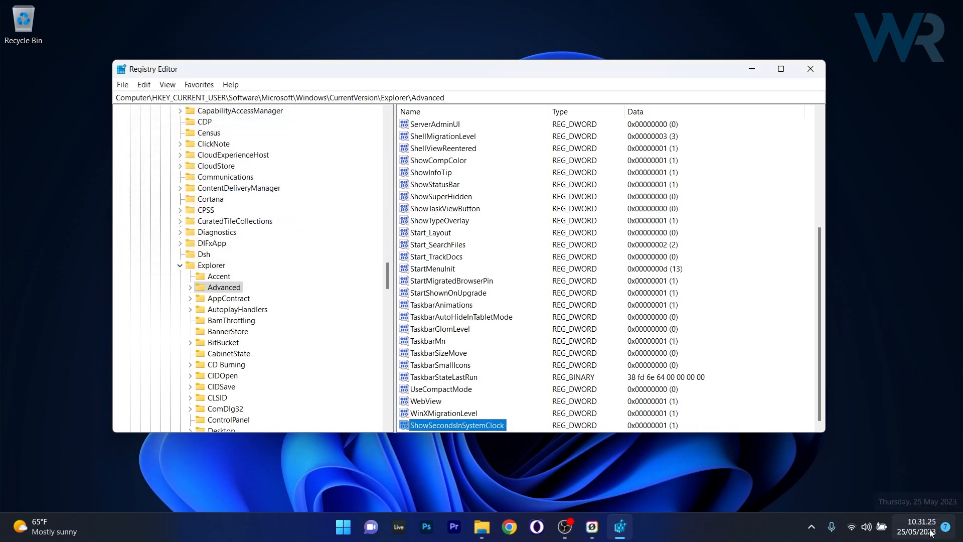
pyautogui.moveTo(486, 461)
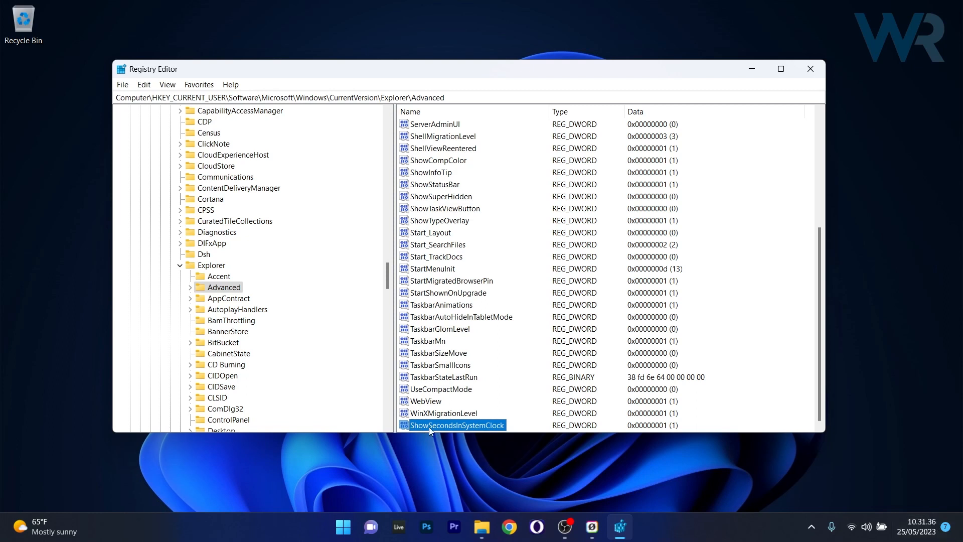
# Set ShowSecondsInSystemClock back to 0 to hide seconds, then close Registry Editor
pyautogui.doubleClick(458, 426)
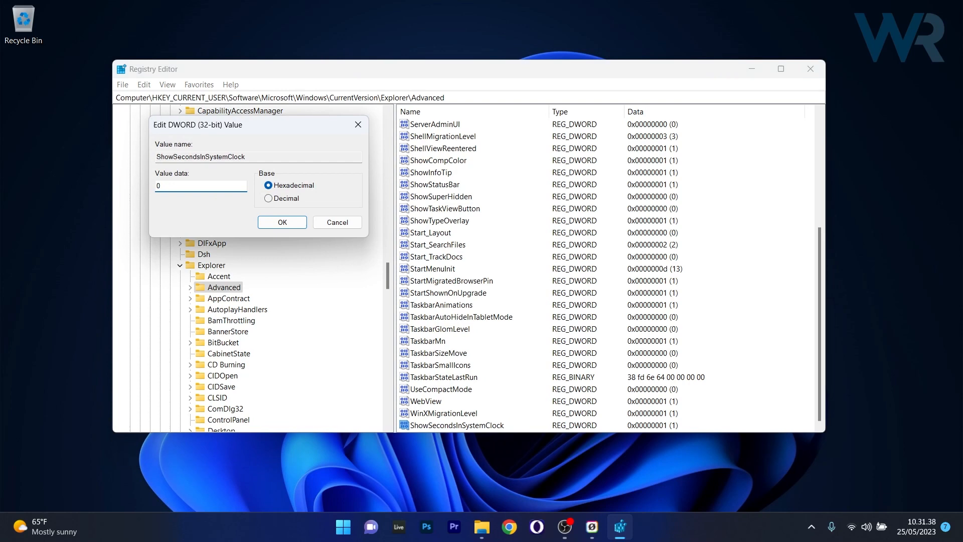
pyautogui.click(281, 222)
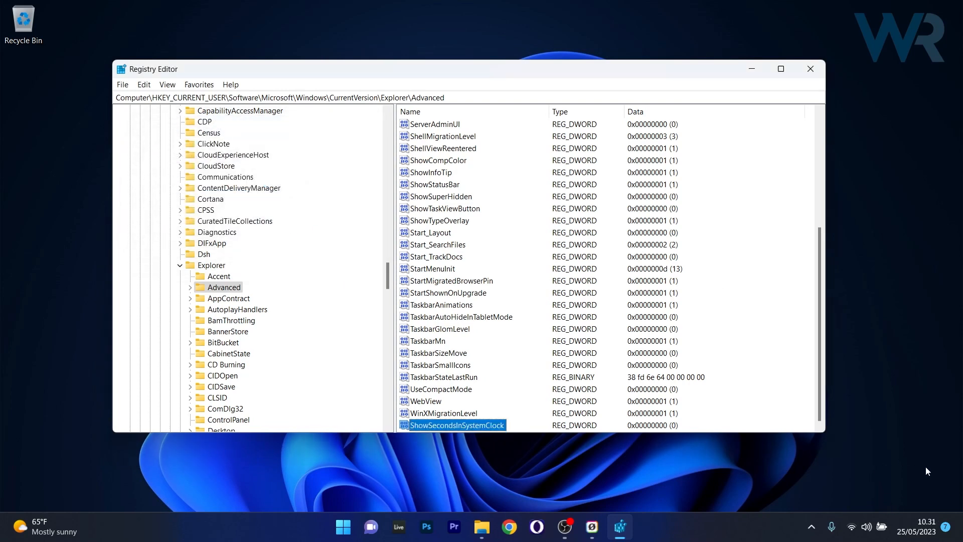
pyautogui.click(810, 69)
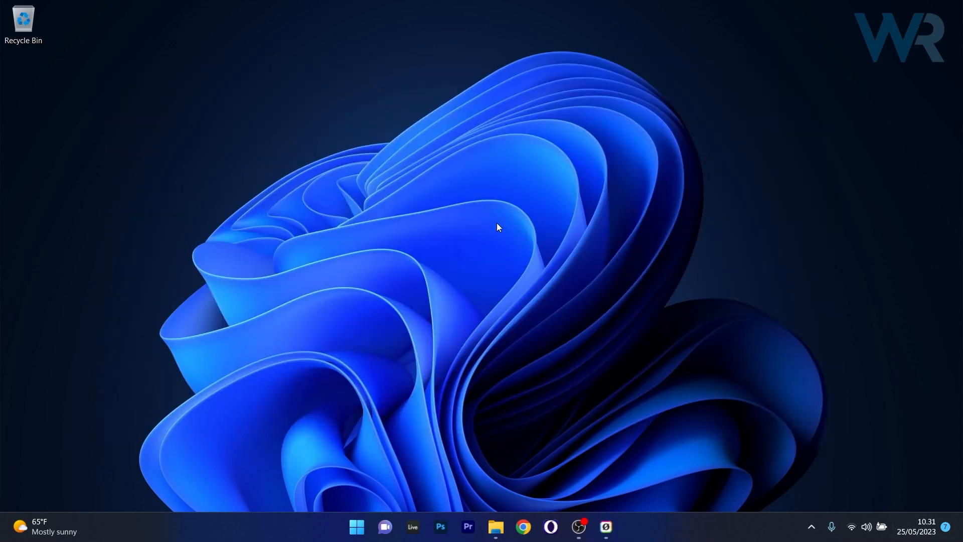